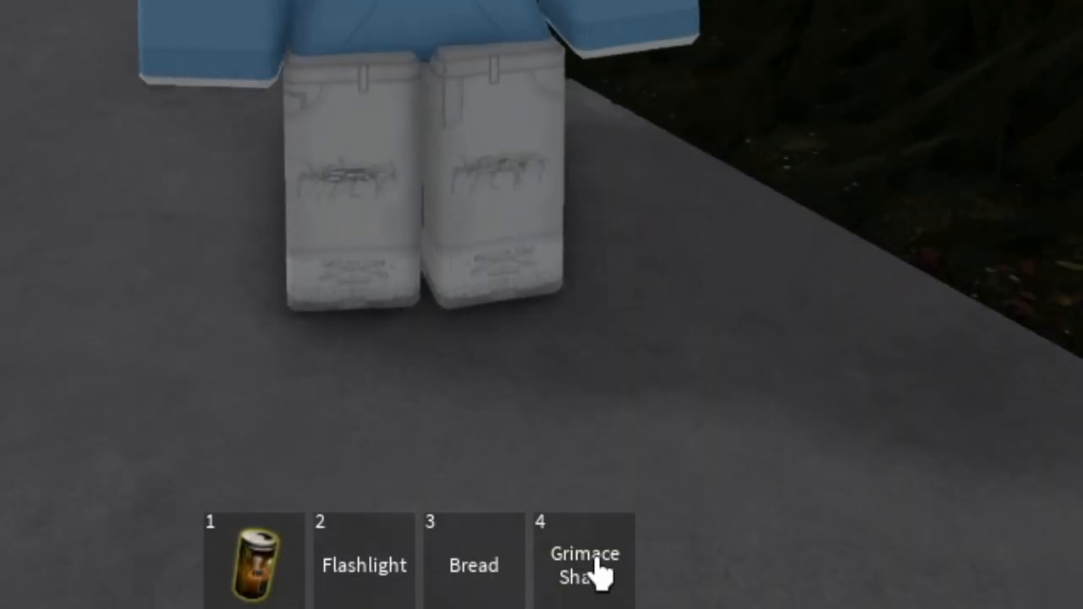
Step: Pilot the tripod at night, then join the Military team and drive a tank through the base
click(593, 562)
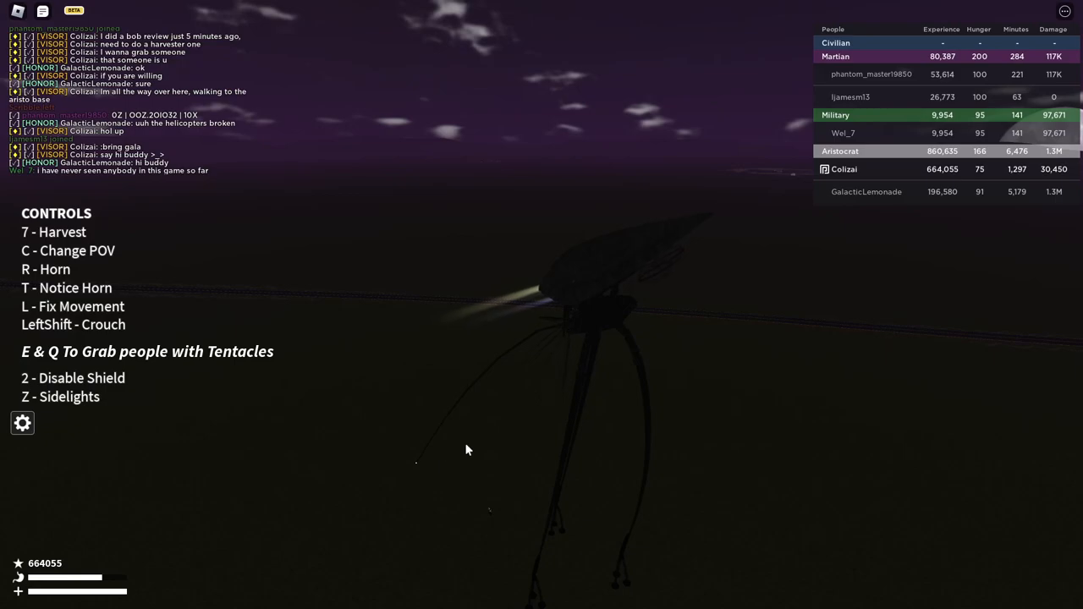
mouse_move(501, 528)
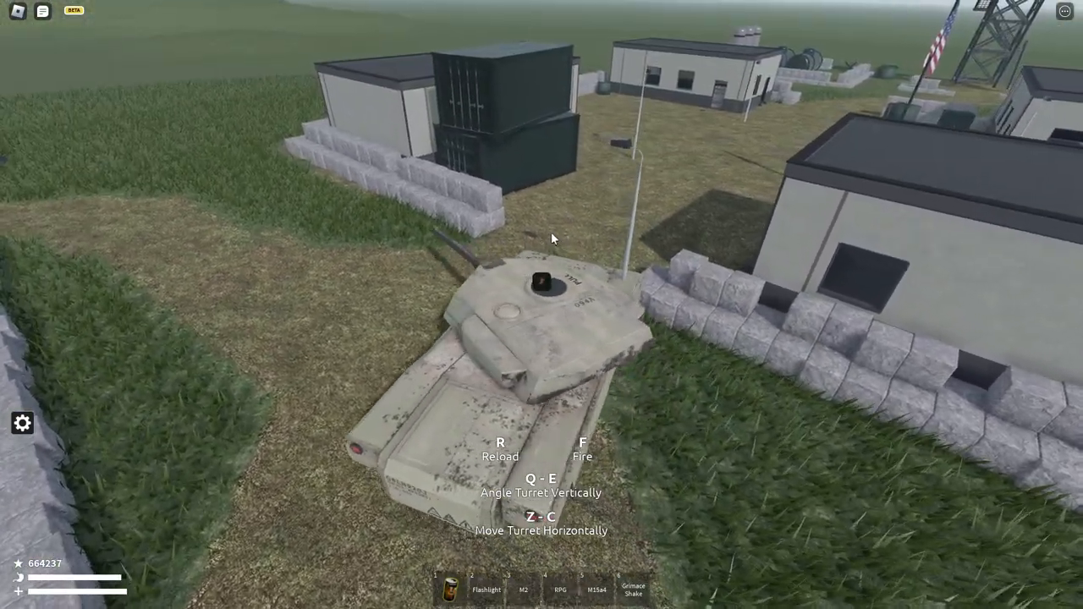
key(/)
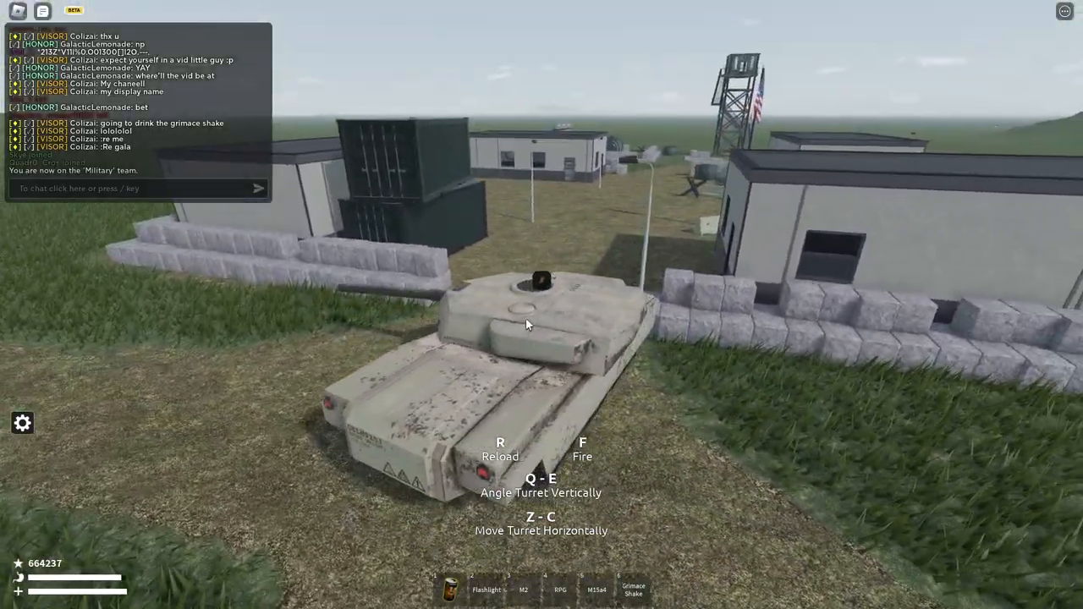